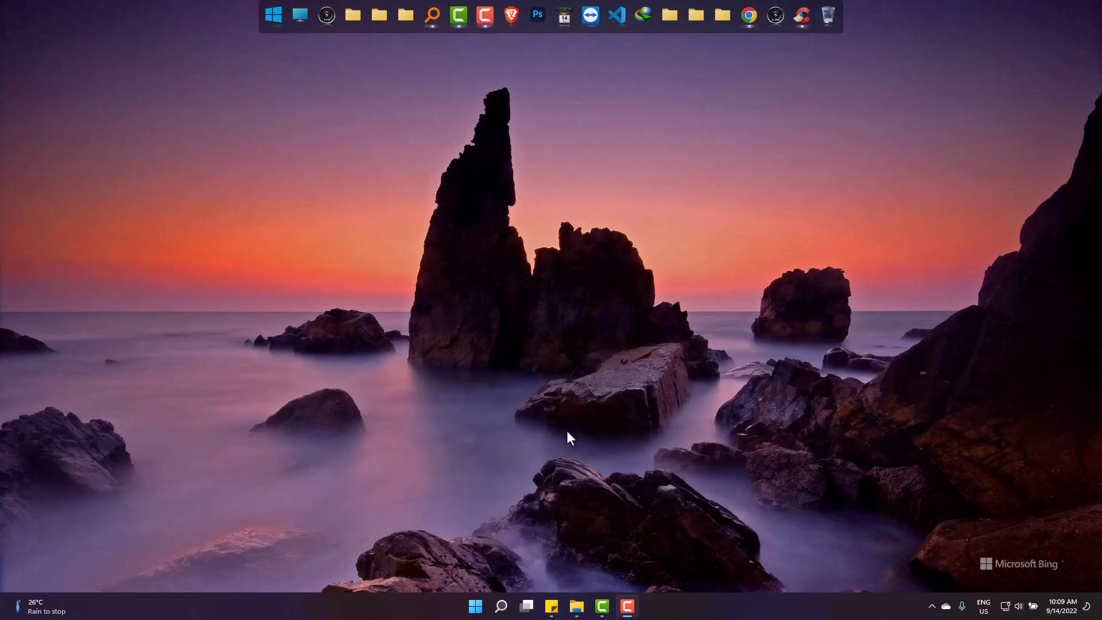
pyautogui.moveTo(747, 44)
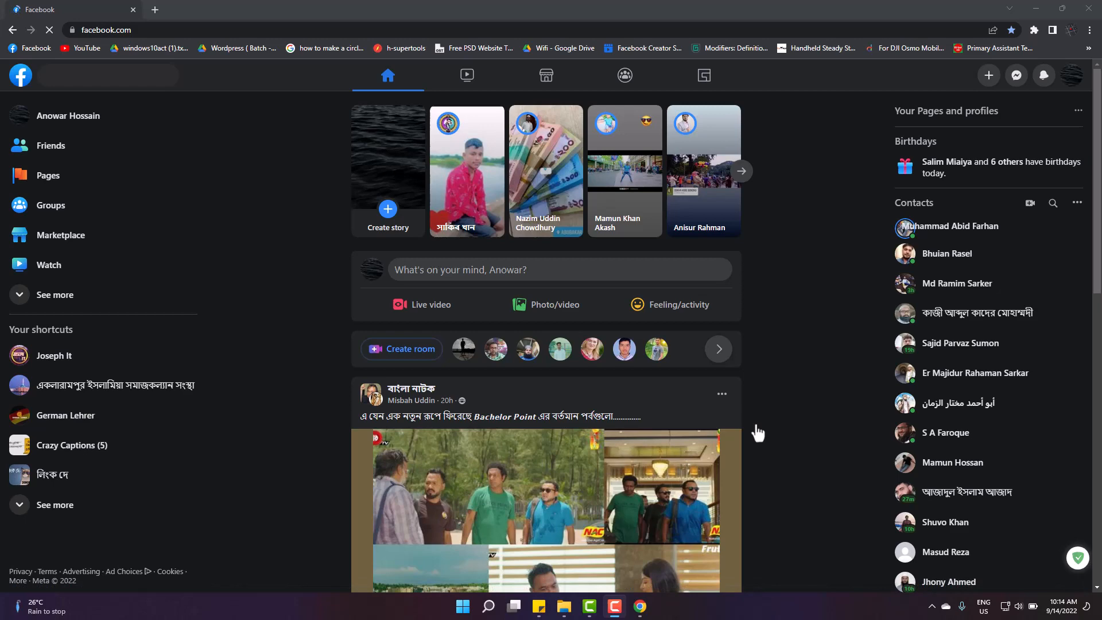
# Go to facebook.com/creatorstudio in a new tab to load the Creator Studio dashboard
pyautogui.write('facebook.com/creatorstudio/home')
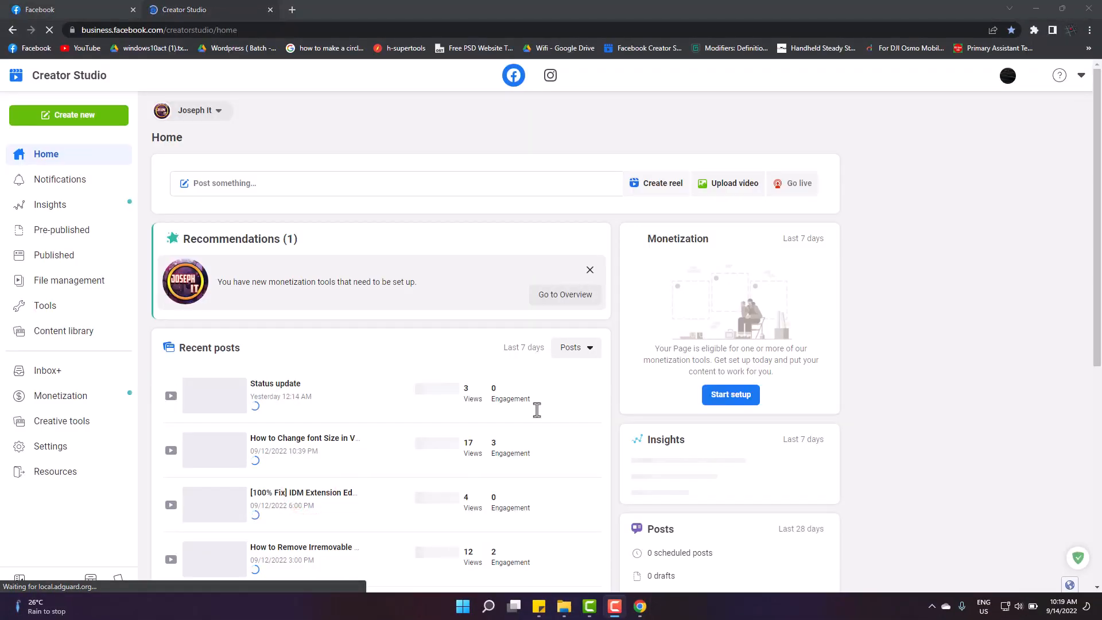
pyautogui.moveTo(538, 414)
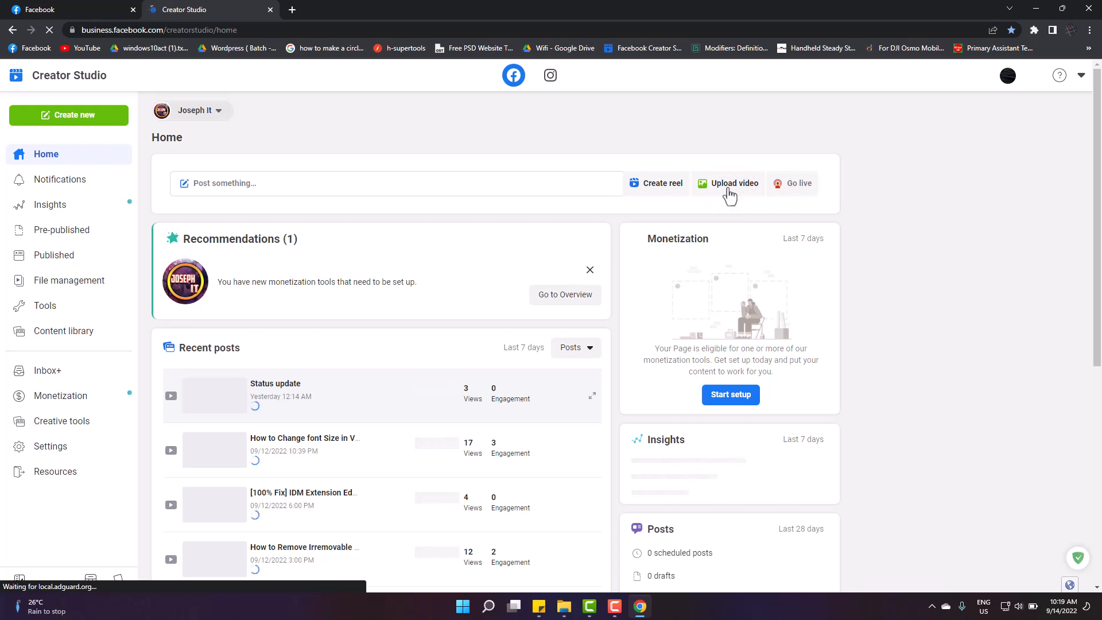
# Show the Upload video options, use the Creator Studio bookmark's menu, and scroll recent posts
pyautogui.click(734, 183)
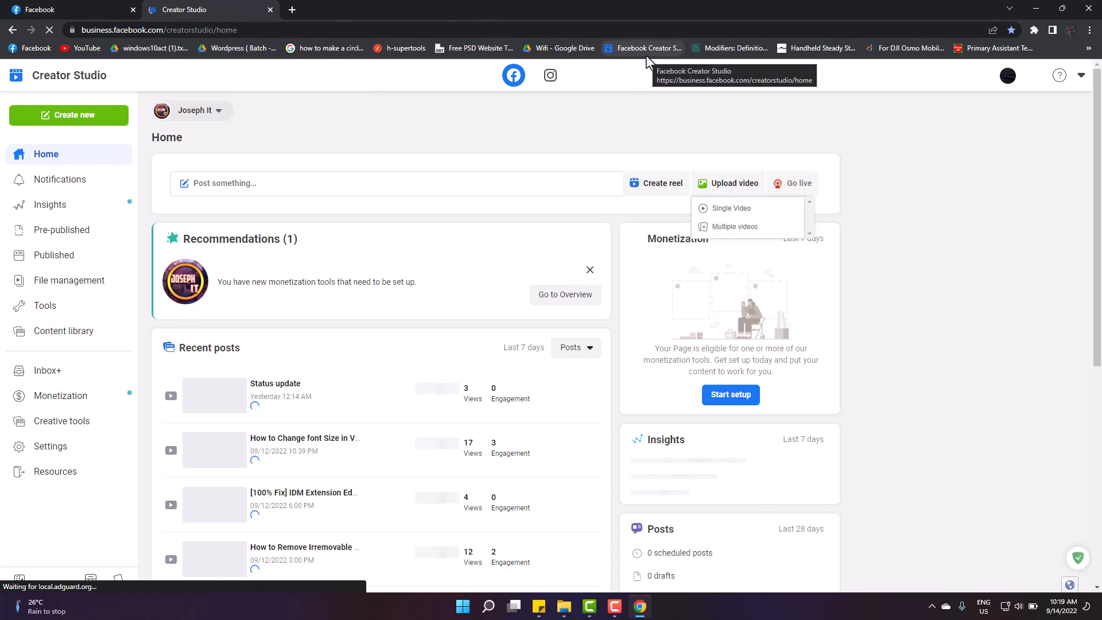
pyautogui.rightClick(642, 48)
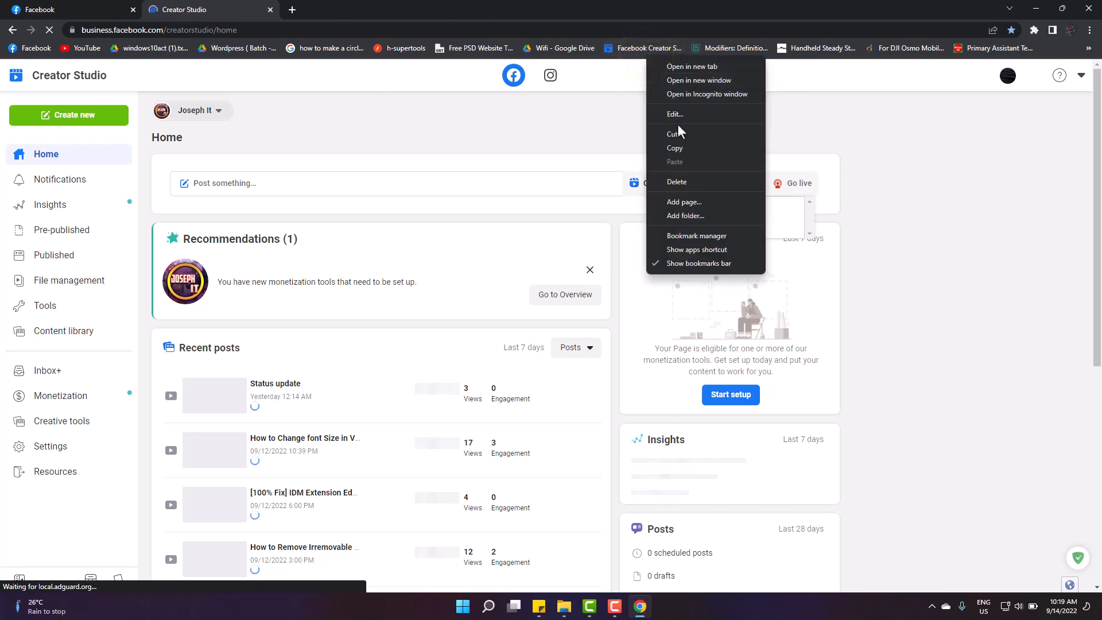
pyautogui.click(674, 113)
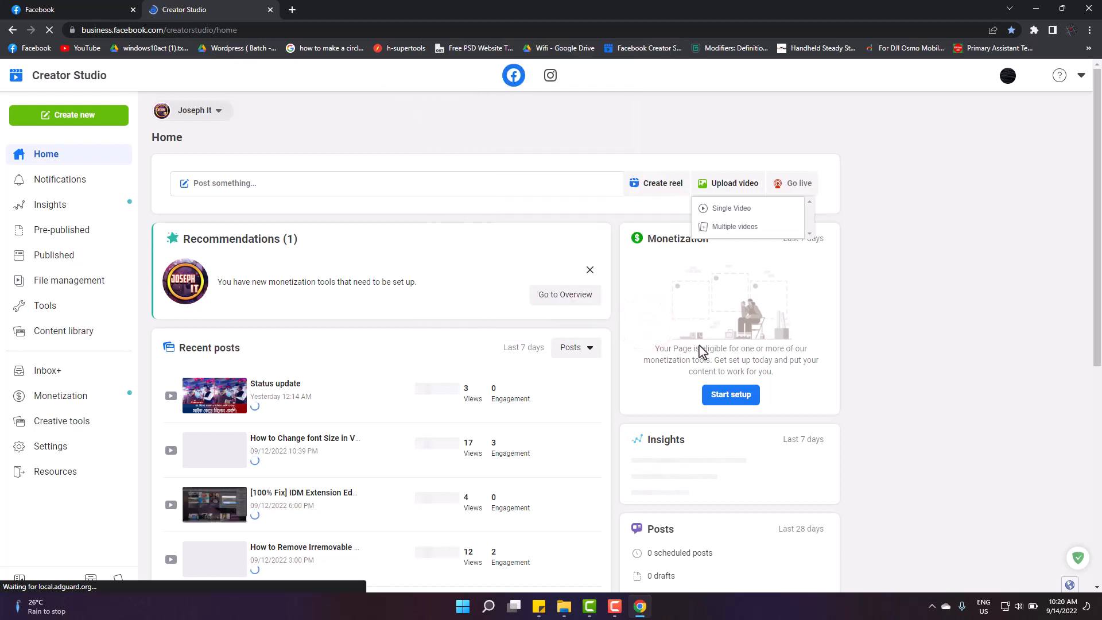
pyautogui.scroll(-3)
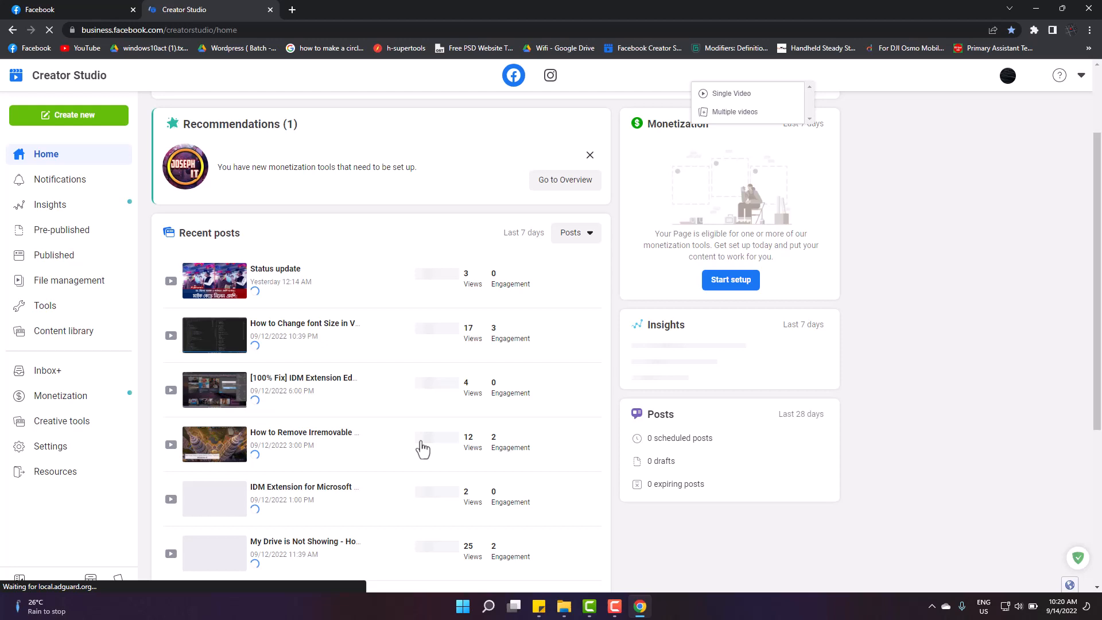